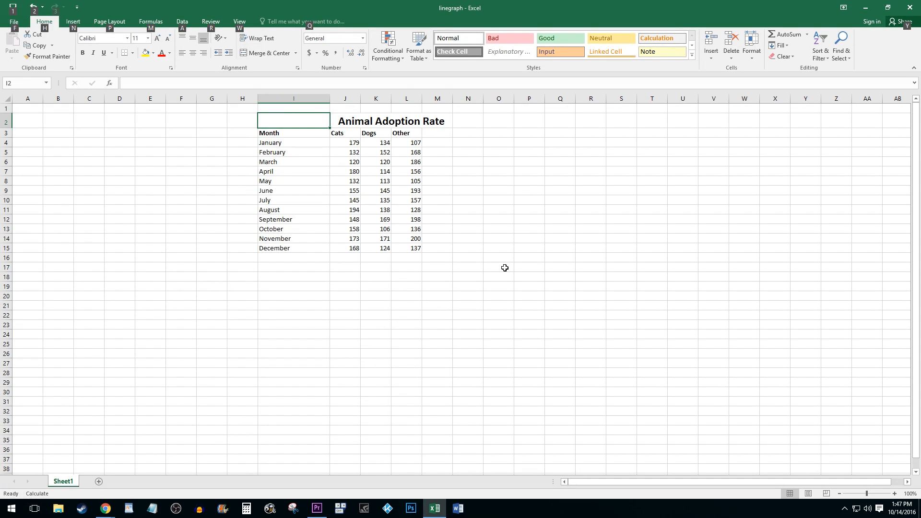
mouse_move(305, 135)
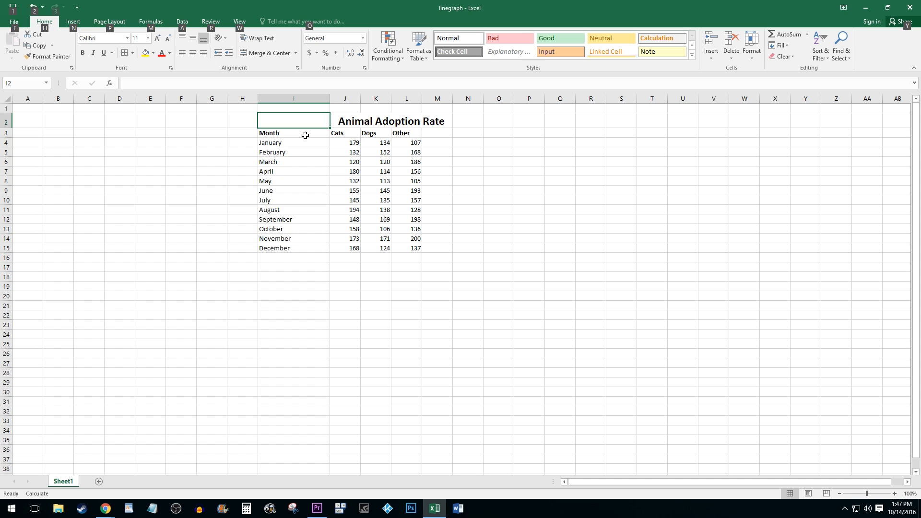
- Select the adoption table from I3 to L15, including Month, Cats, Dogs and Other headers
left_click_drag(269, 133, 401, 229)
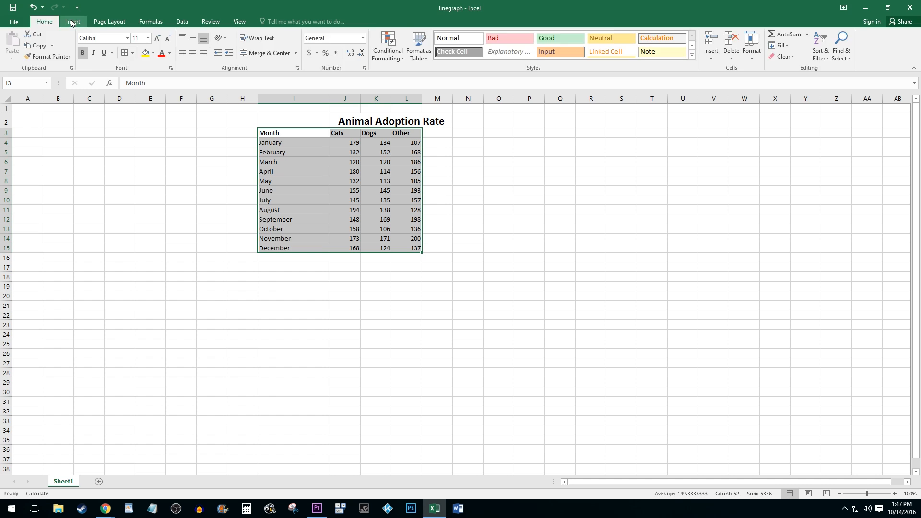
- Insert a Line with Markers chart of the monthly Cats, Dogs and Other adoptions
left_click(73, 21)
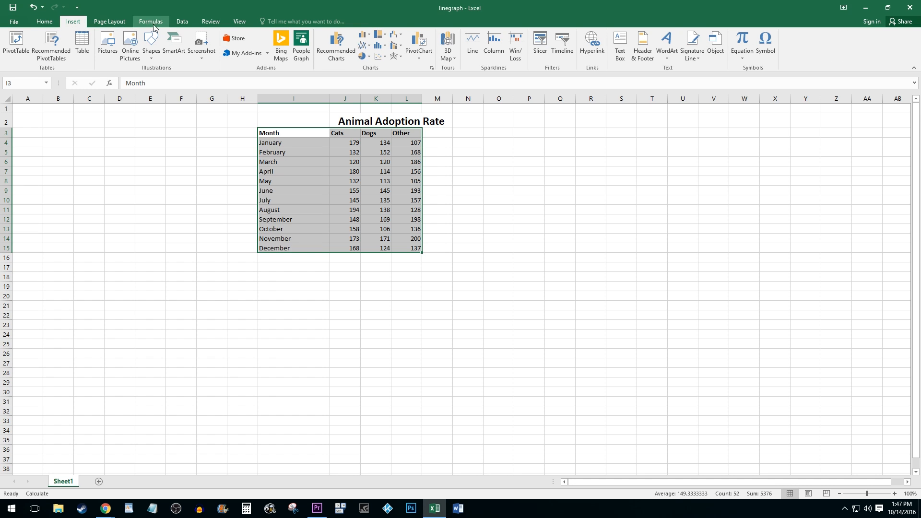
left_click(364, 46)
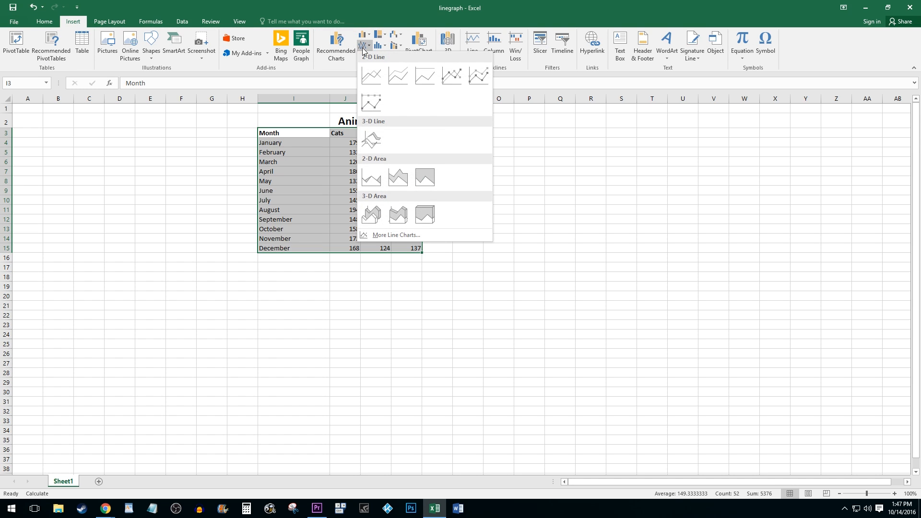
left_click(371, 76)
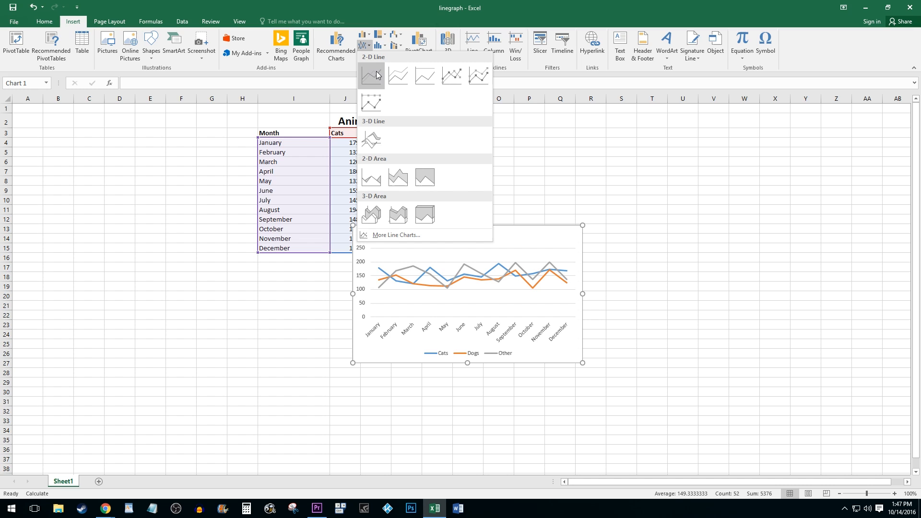
left_click(424, 75)
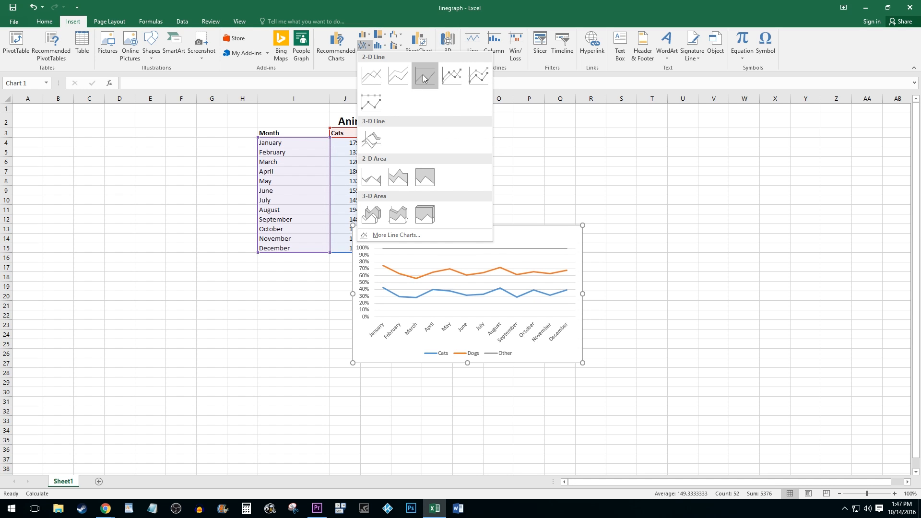
left_click(423, 76)
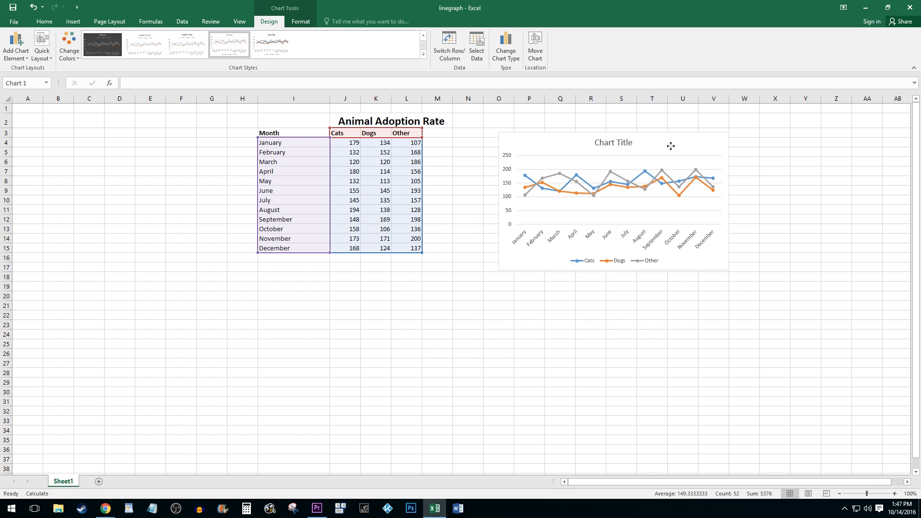
- Drag the chart's lower-right corner out to roughly column Z and row 28
left_click(613, 193)
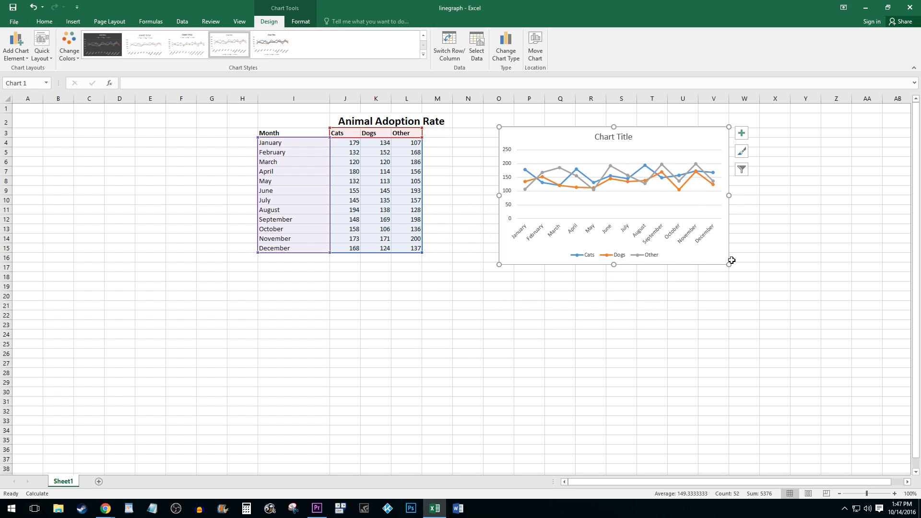
left_click_drag(731, 260, 778, 312)
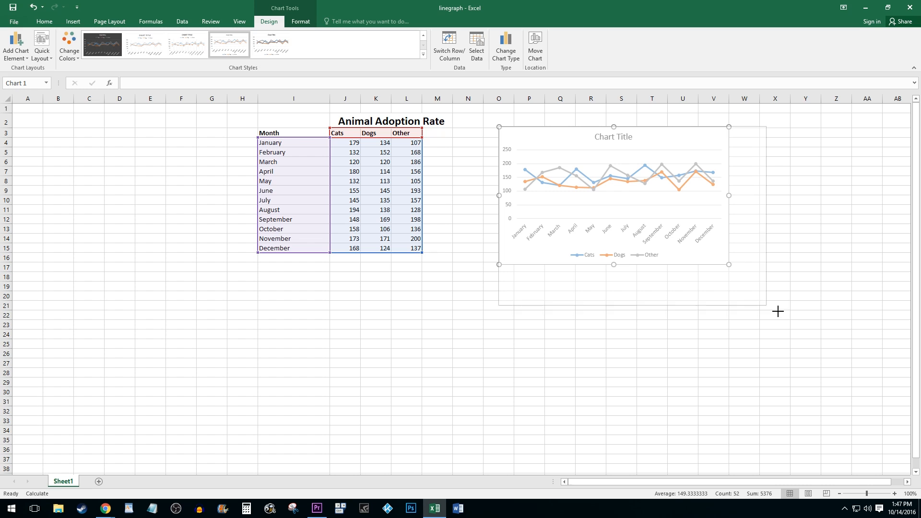
left_click_drag(728, 264, 841, 371)
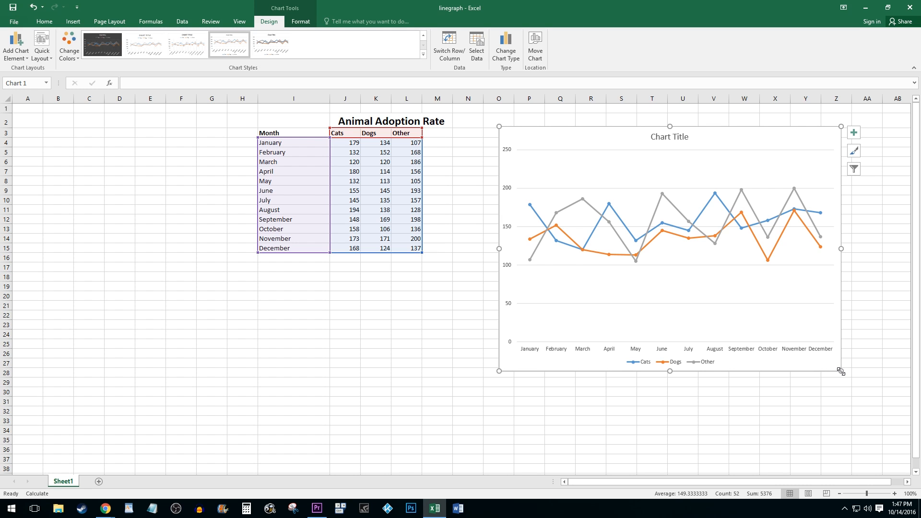
mouse_move(628, 205)
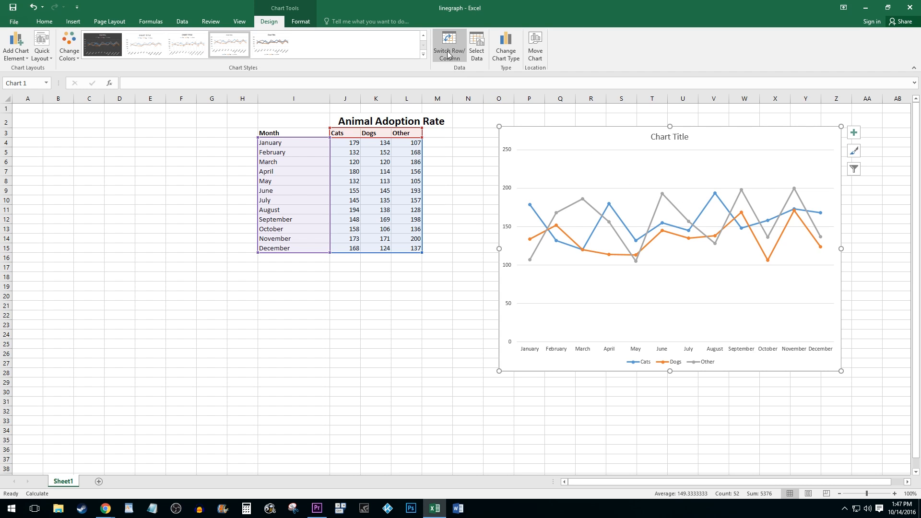
left_click(449, 50)
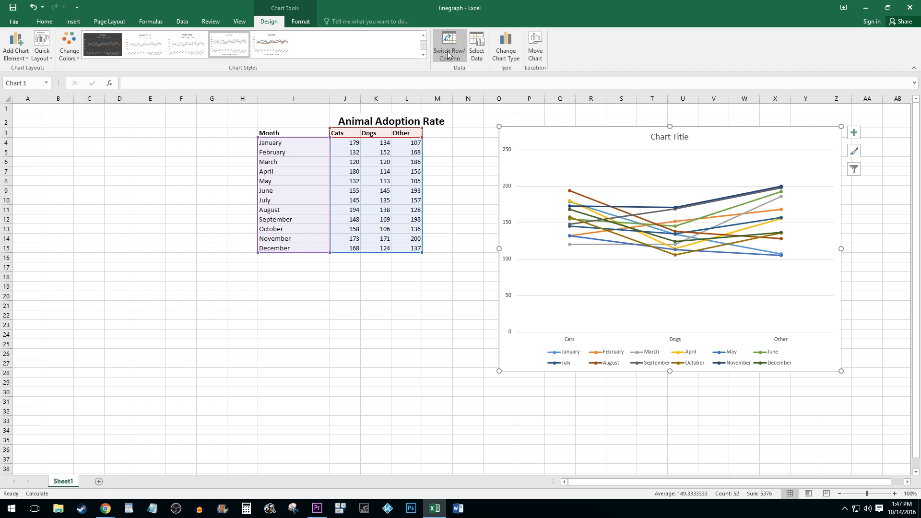
left_click(449, 47)
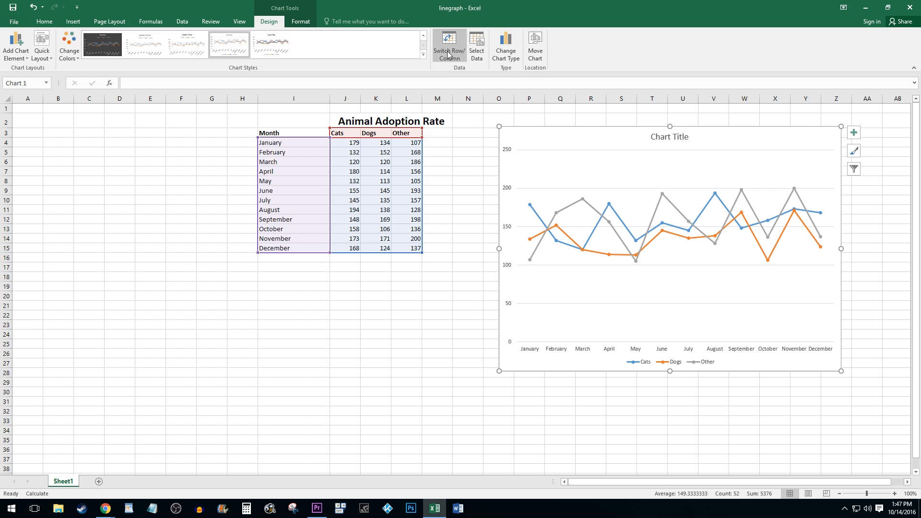
mouse_move(499, 77)
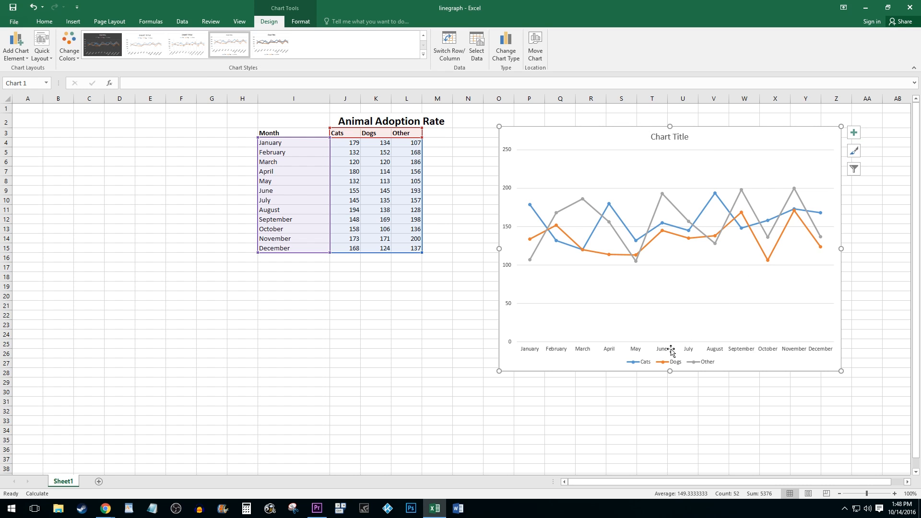
mouse_move(508, 185)
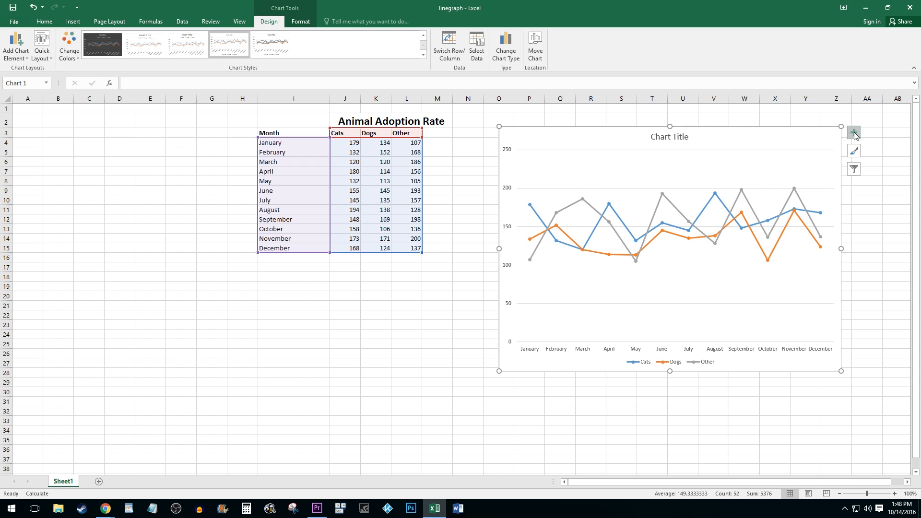
- Add axis titles to the chart through Chart Elements
left_click(853, 132)
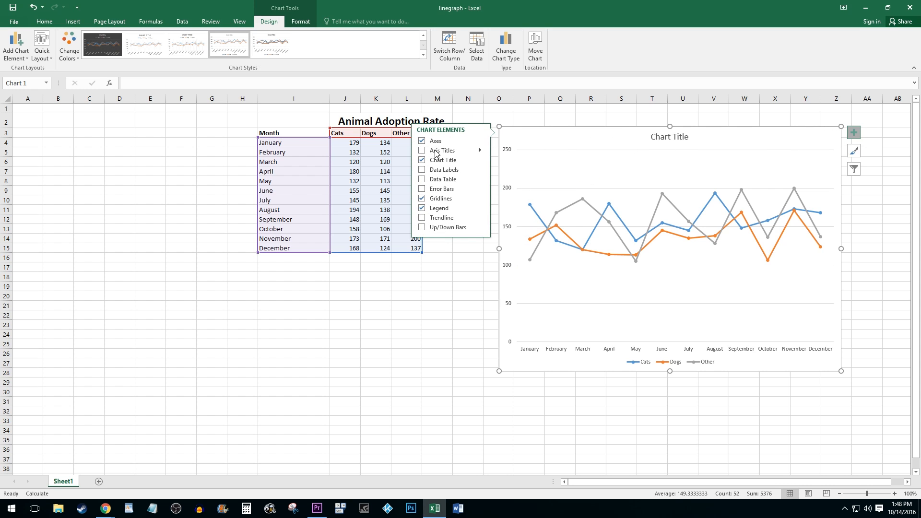
left_click(422, 151)
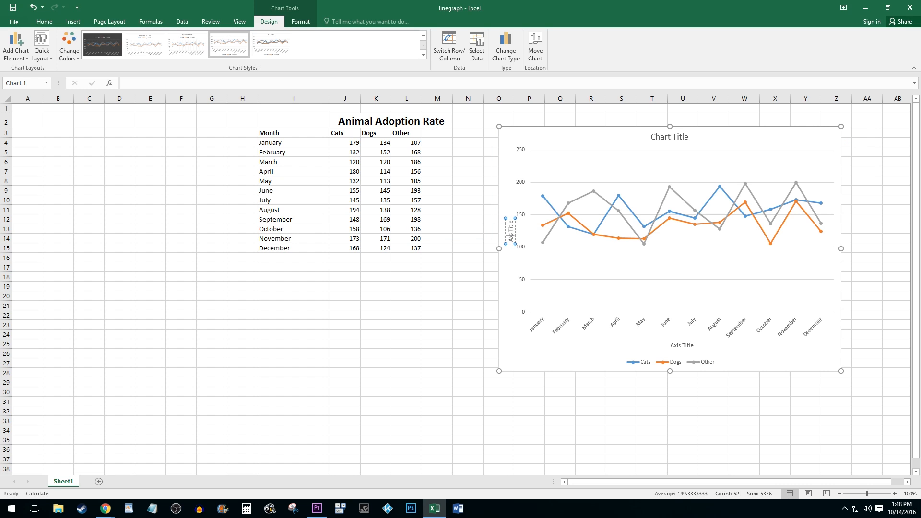
mouse_move(511, 232)
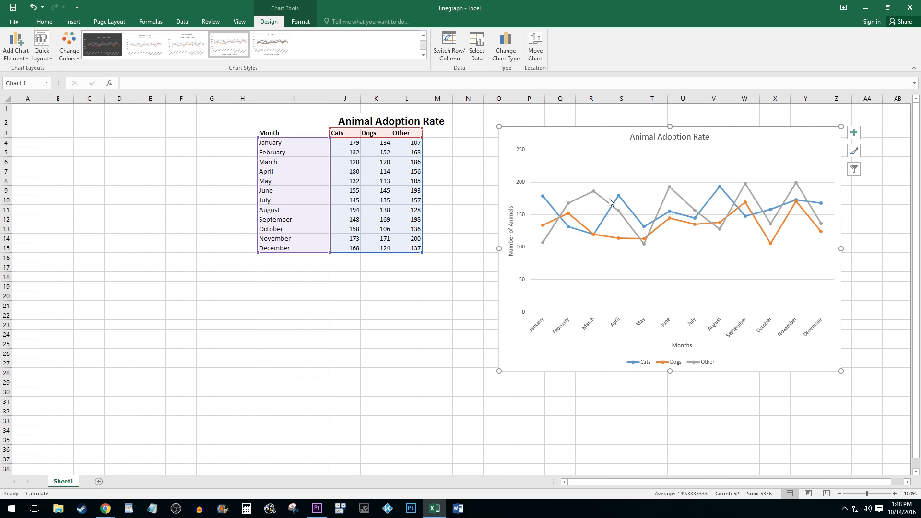
mouse_move(682, 363)
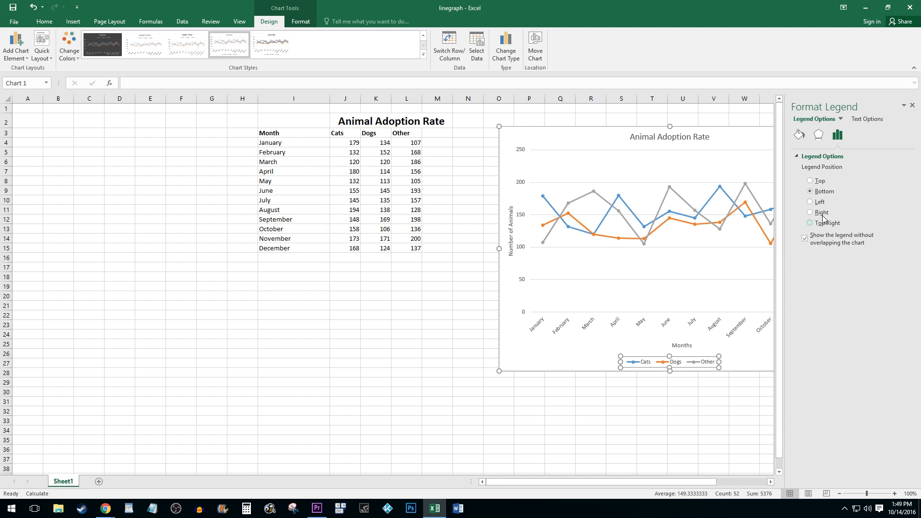
- Set the legend position to Right in Format Legend
left_click(811, 212)
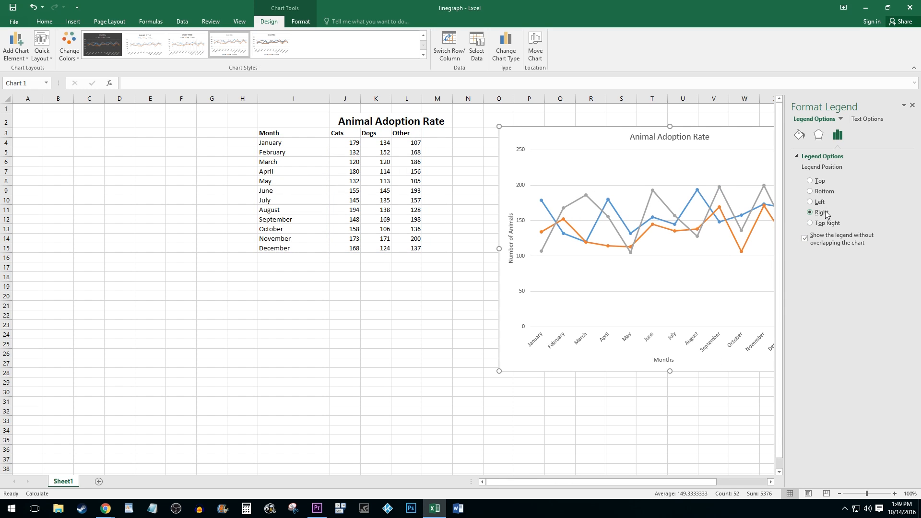
scroll("right", 3)
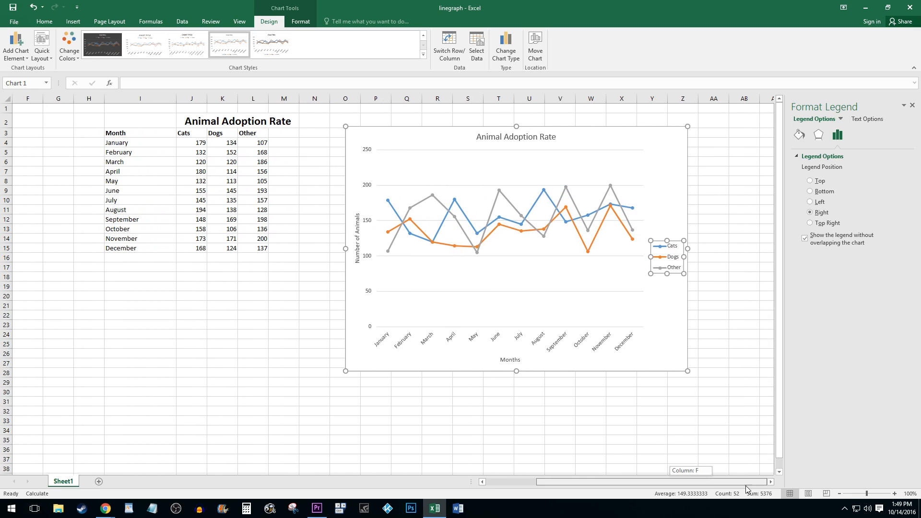
mouse_move(665, 265)
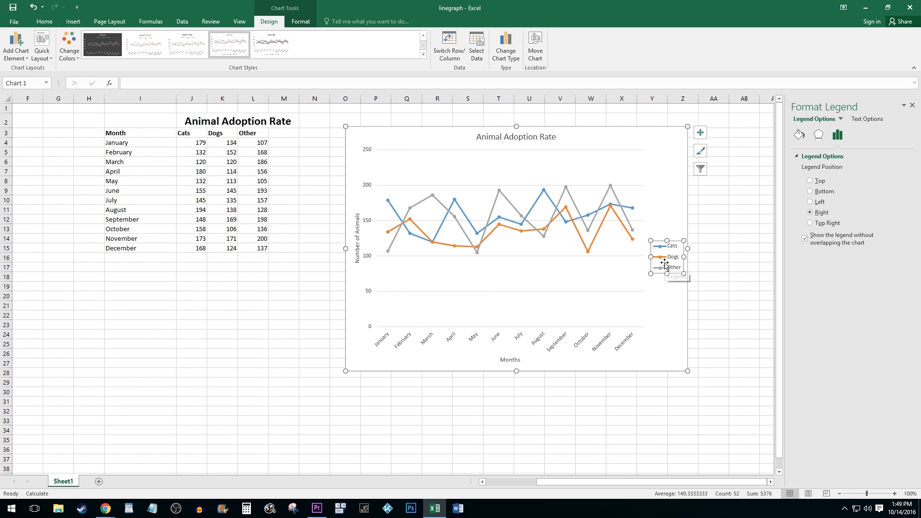
- Choose a solid line border for the legend under Fill & Line
left_click(799, 135)
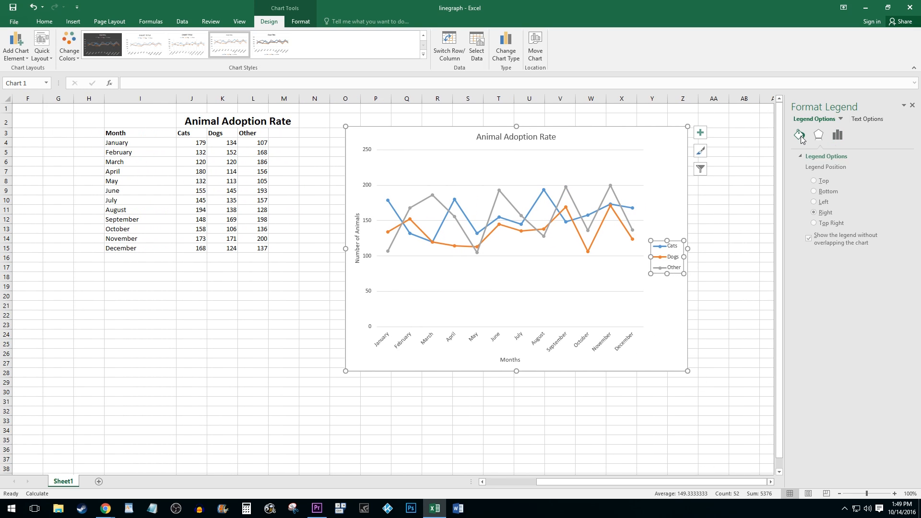
left_click(799, 135)
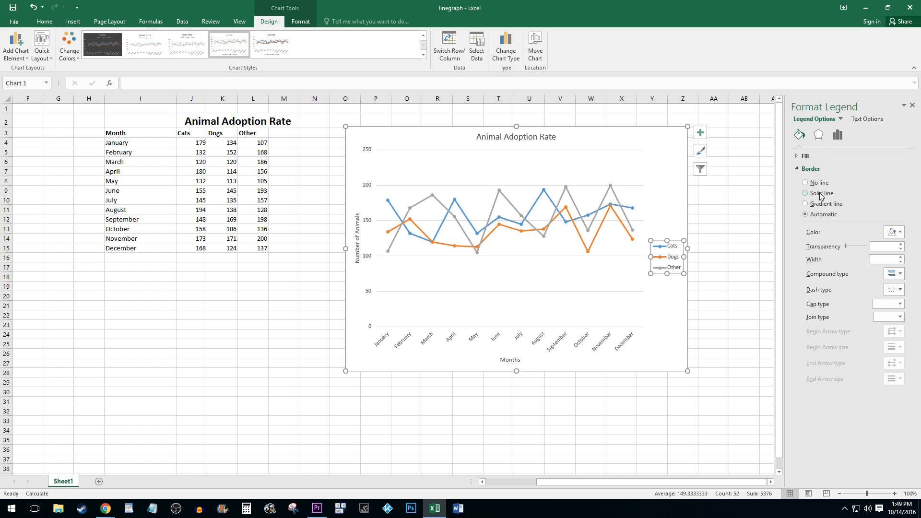
left_click(805, 194)
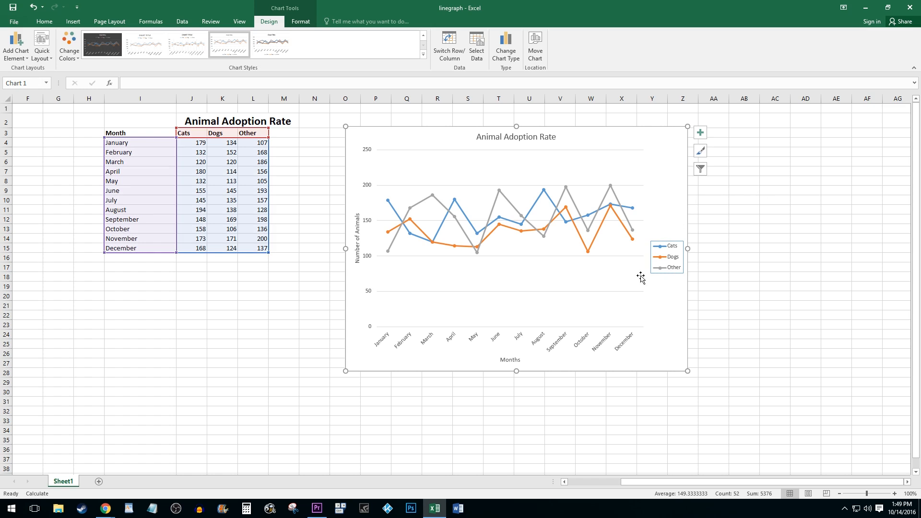
mouse_move(594, 161)
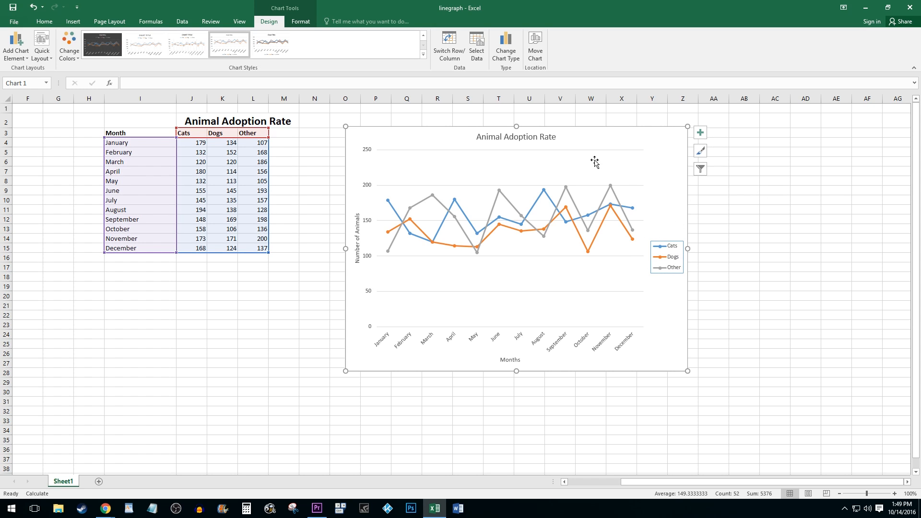
mouse_move(534, 139)
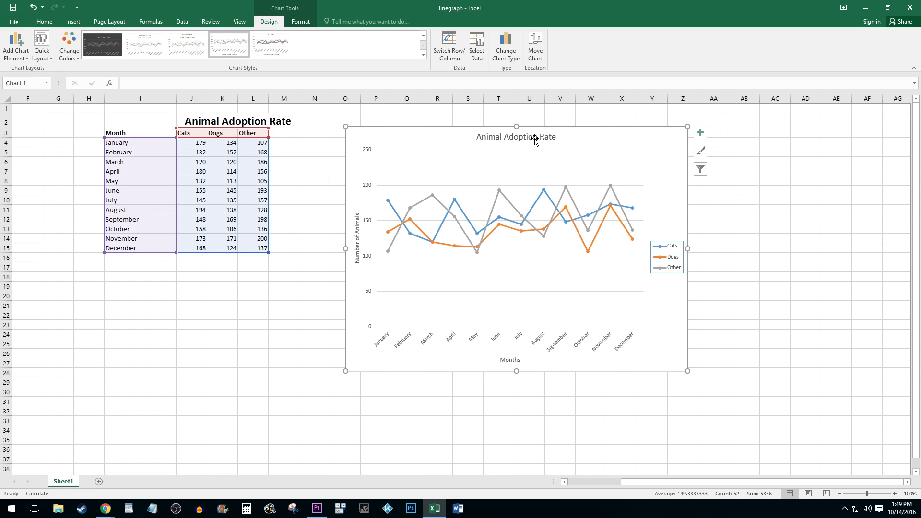
- Select the Animal Adoption Rate title and go to the Home tab's font size controls
left_click(516, 136)
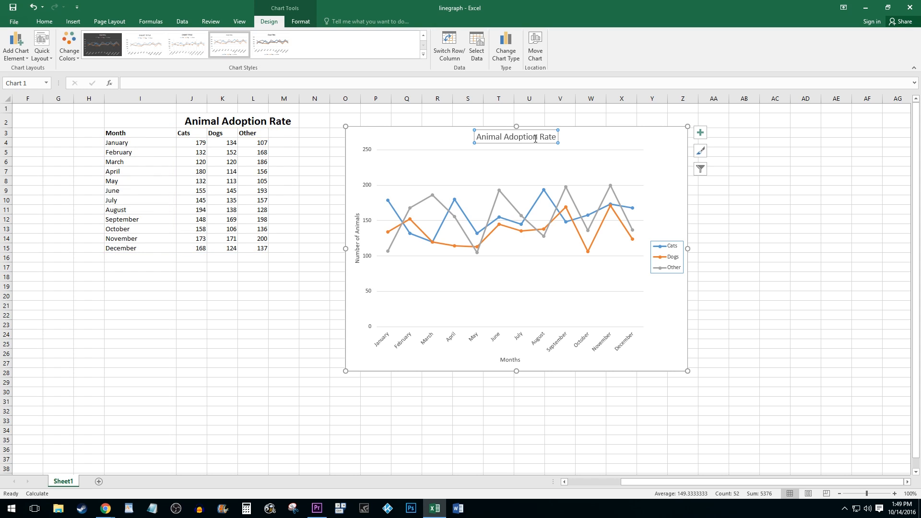
left_click(44, 22)
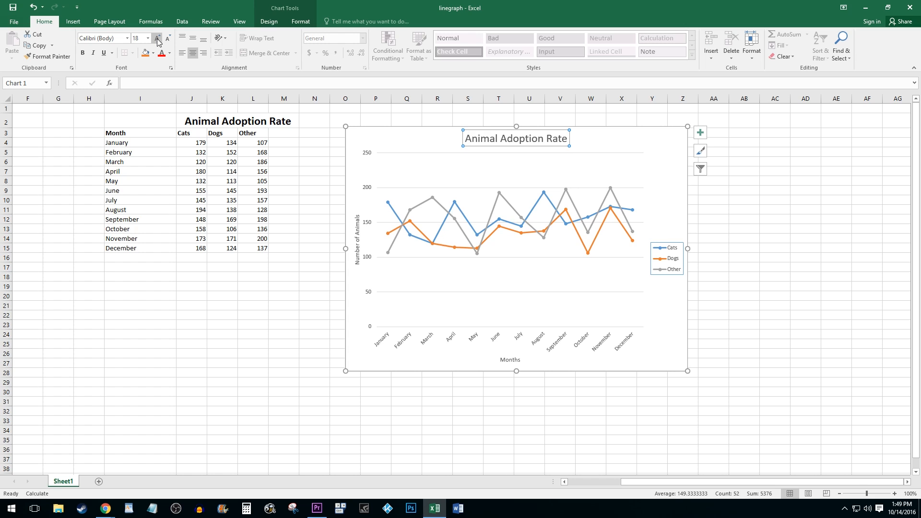
mouse_move(345, 223)
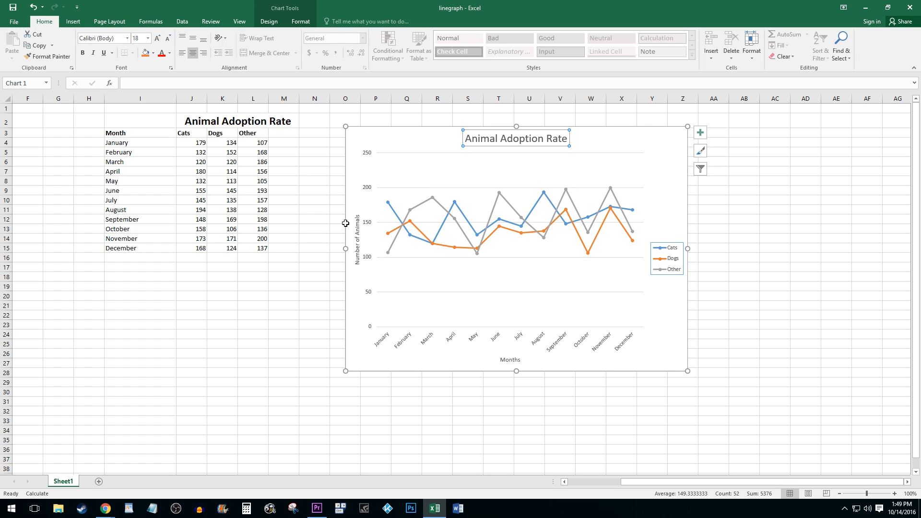